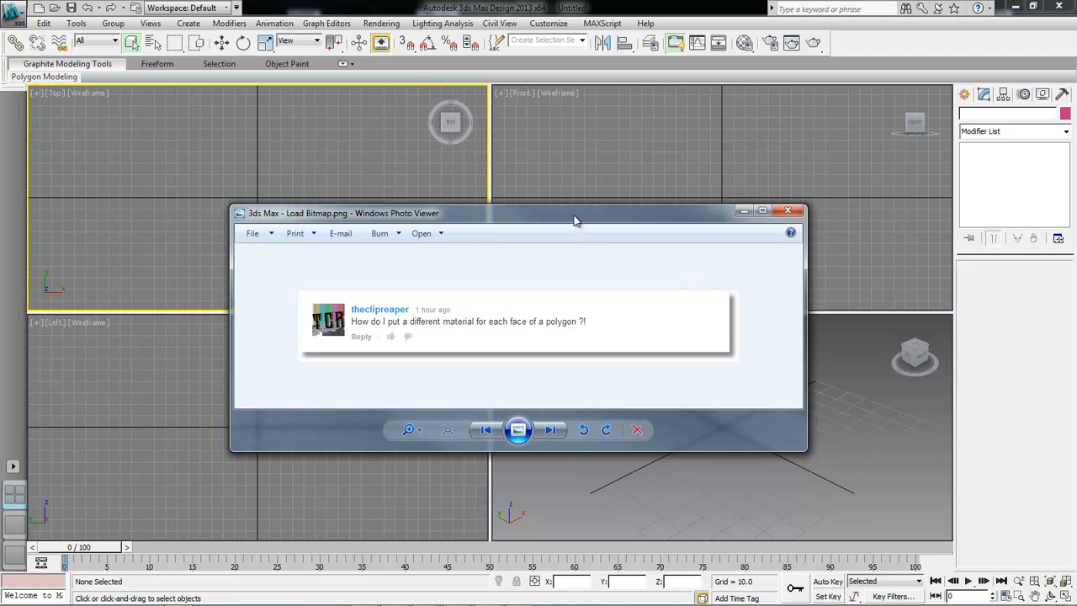
Close the question image viewer to return to the empty four-viewport scene.
left_click(791, 210)
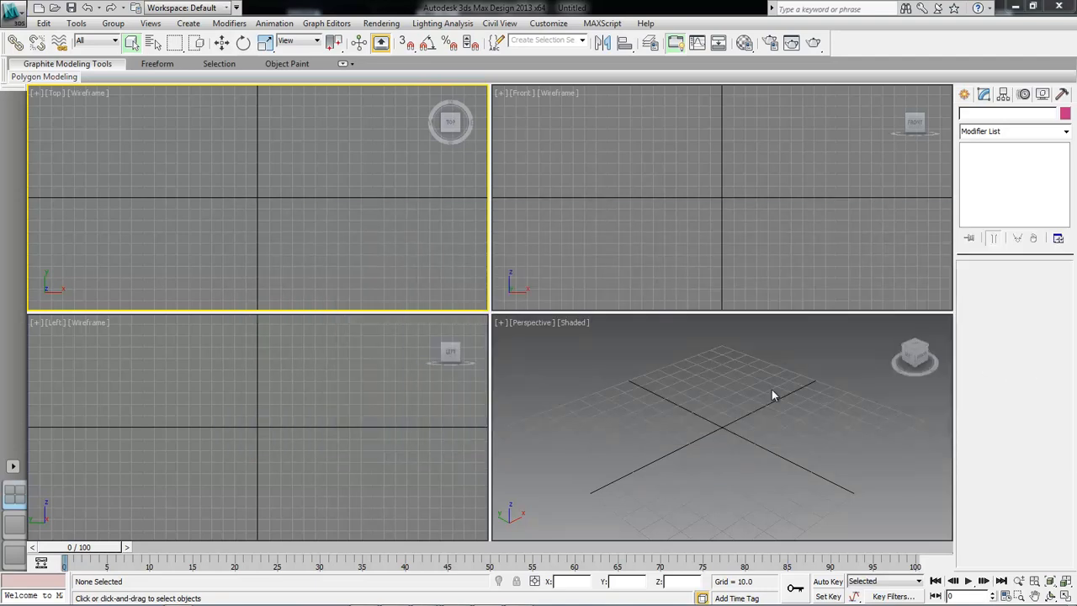
mouse_move(619, 353)
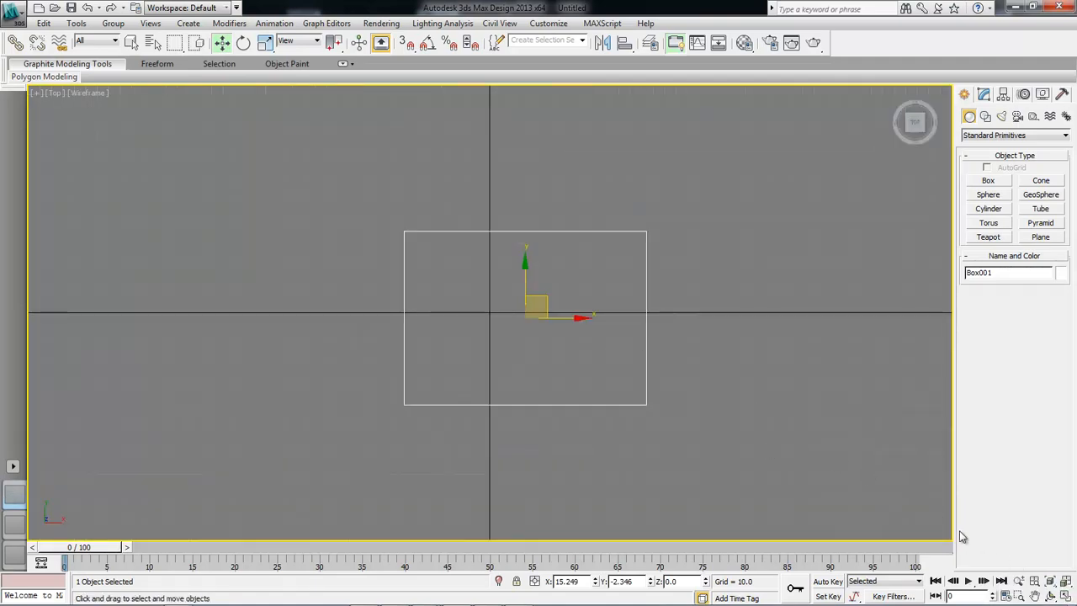
mouse_move(737, 382)
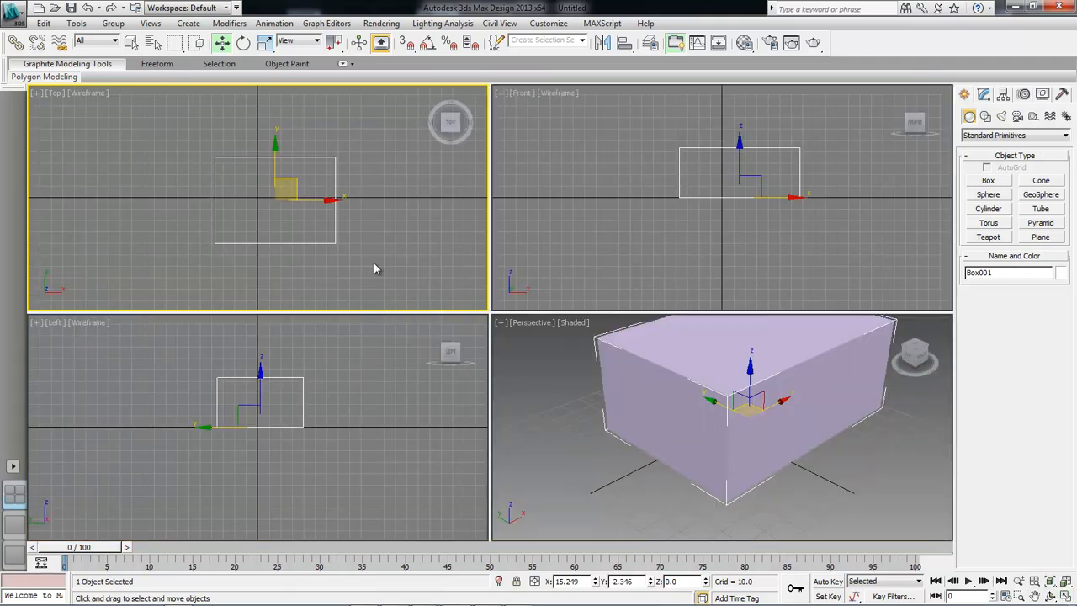
Create a box in the scene and convert it to an Editable Poly.
left_click(929, 495)
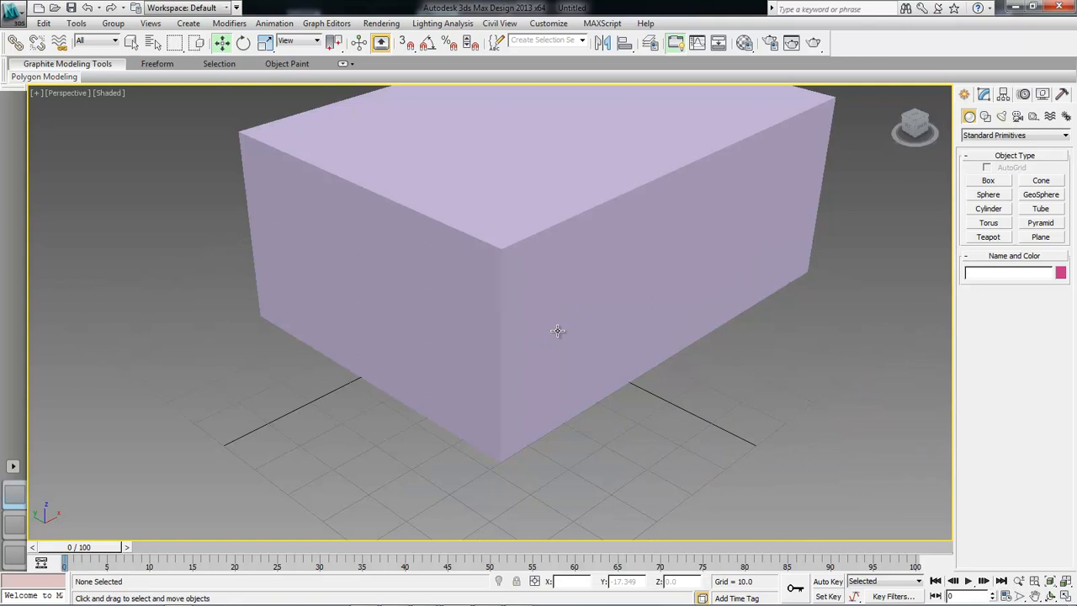
left_click(558, 330)
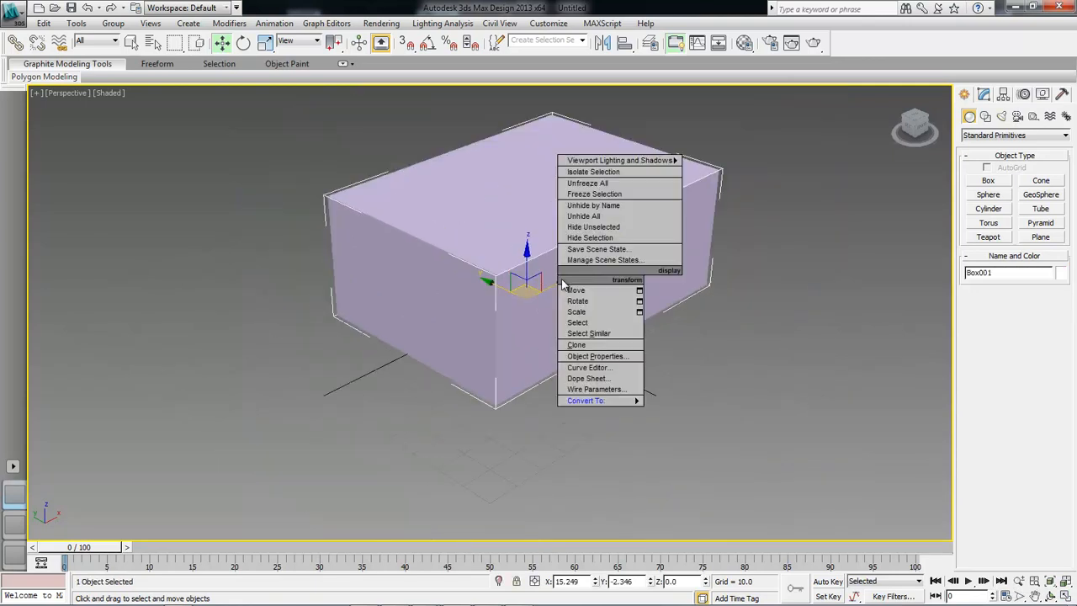
mouse_move(585, 401)
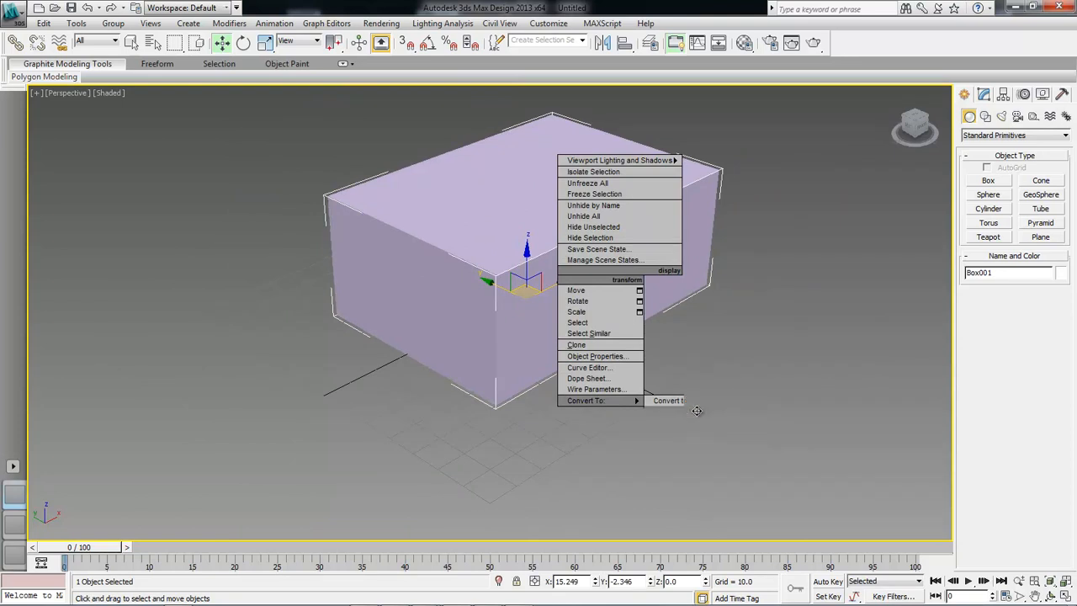
left_click(666, 400)
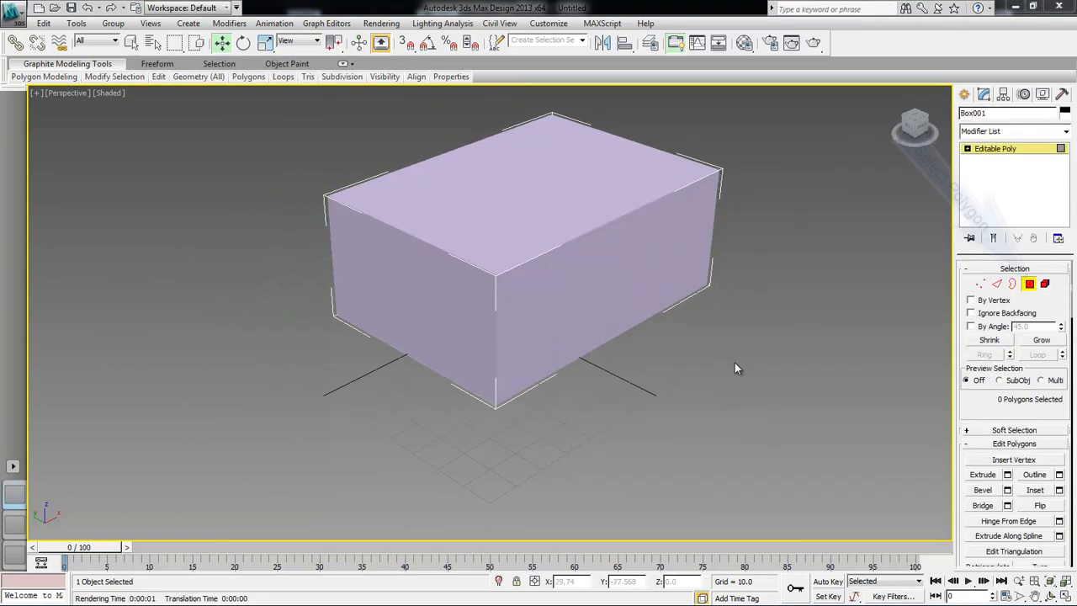
Select one side face at Polygon level and show the Compact Material Editor's map slots.
left_click(592, 289)
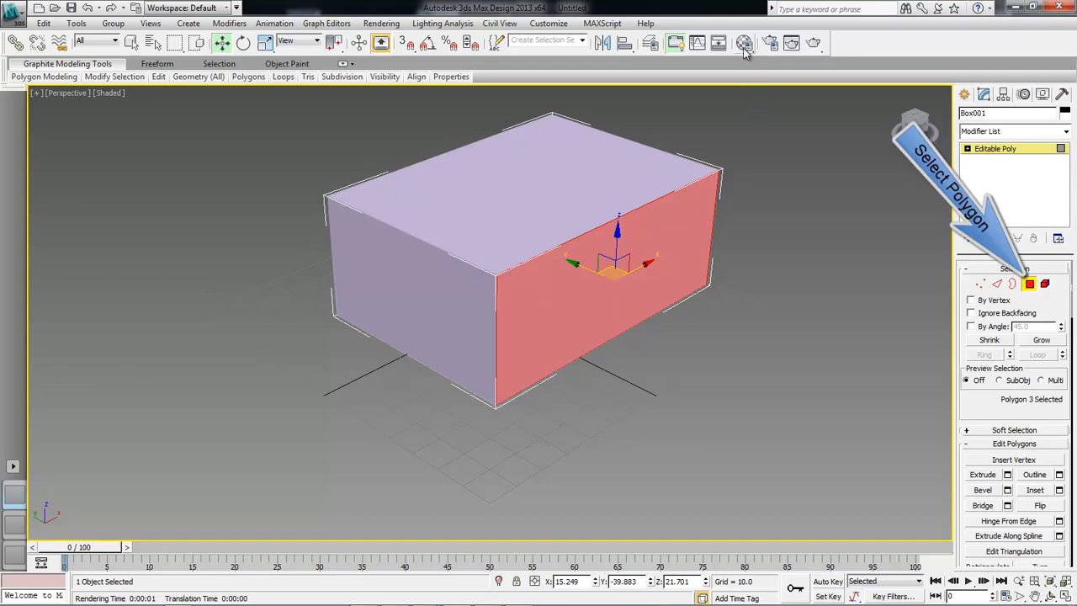
left_click(743, 43)
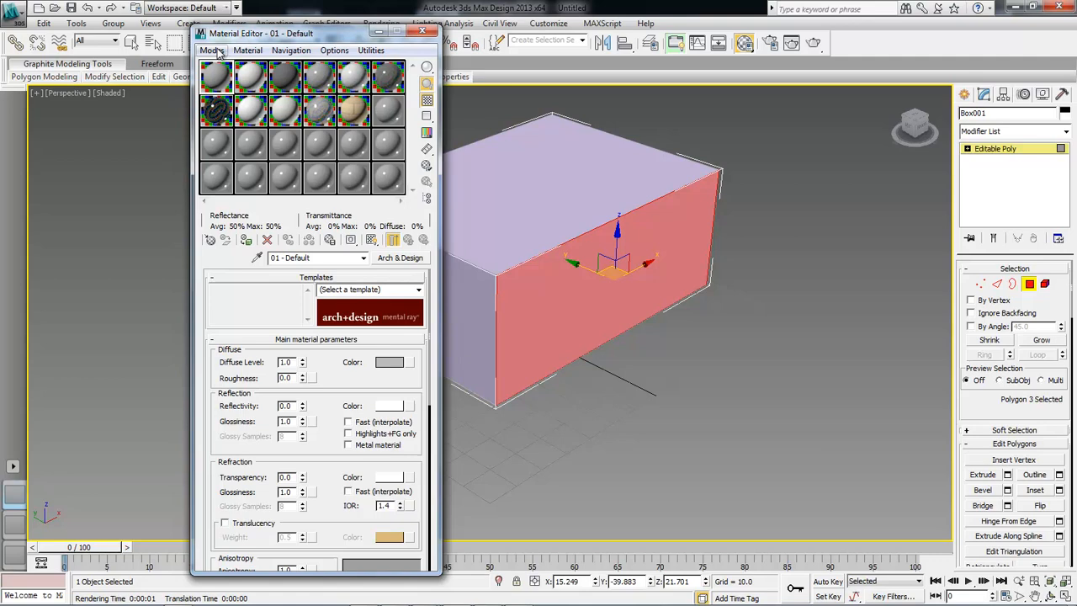
left_click(212, 50)
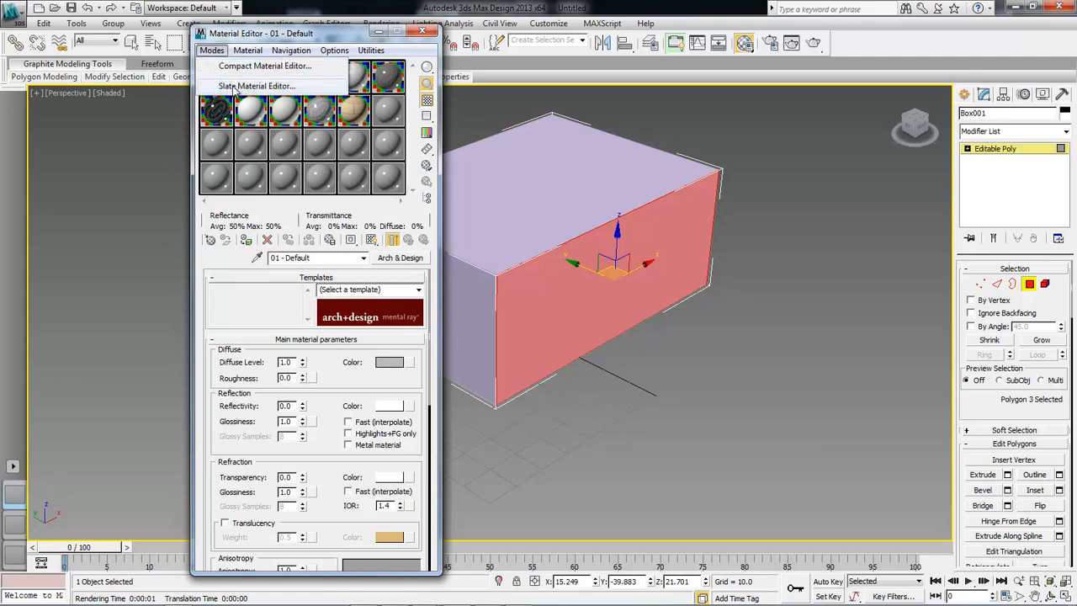
left_click(258, 86)
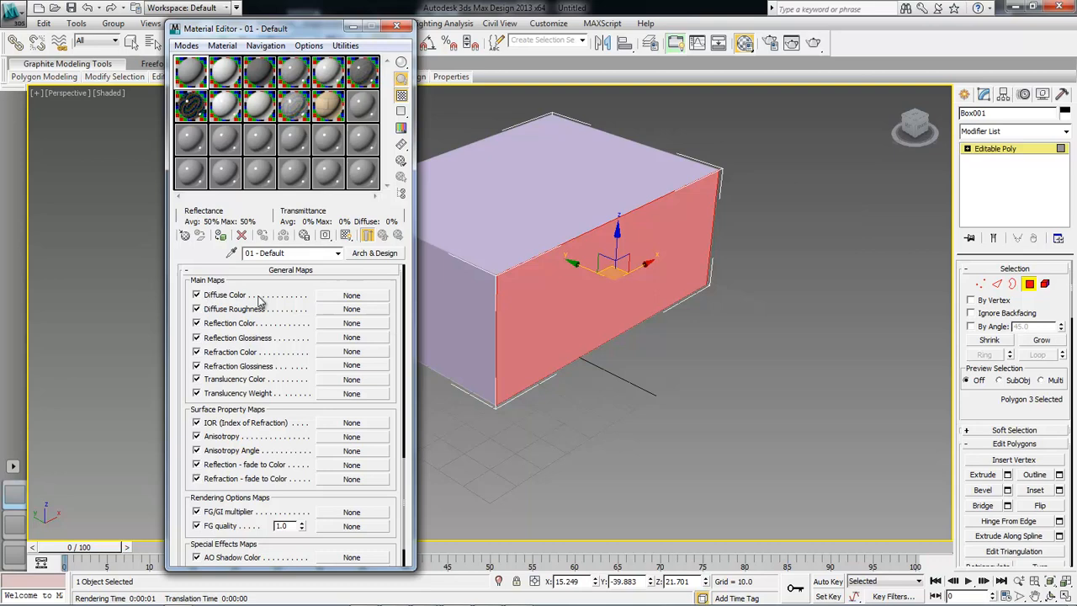
Load the bark JPG as a Bitmap map in the material's Diffuse Color slot.
left_click(350, 296)
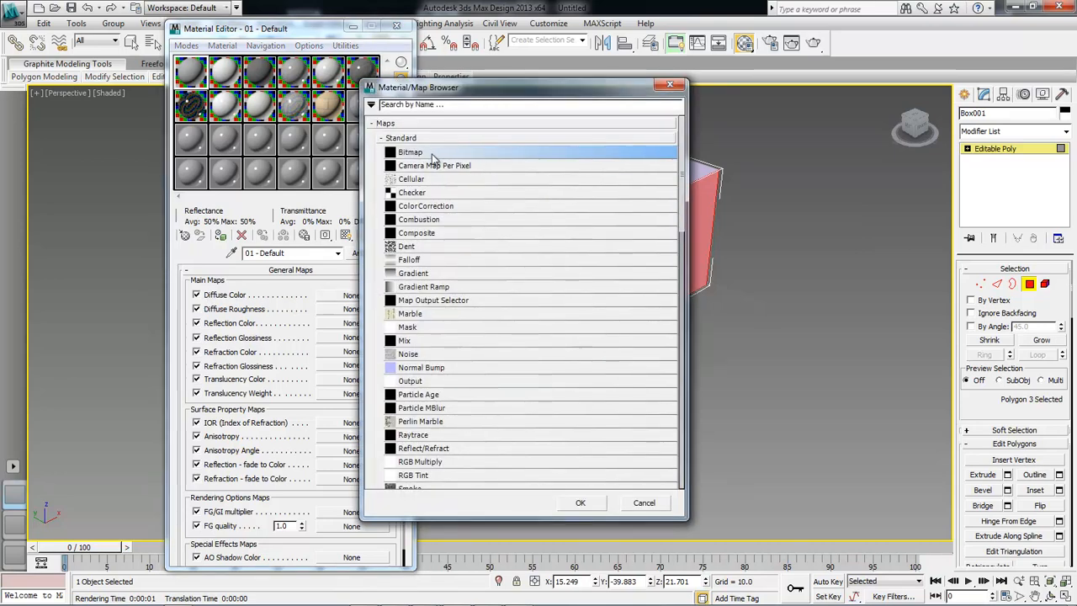
left_click(411, 152)
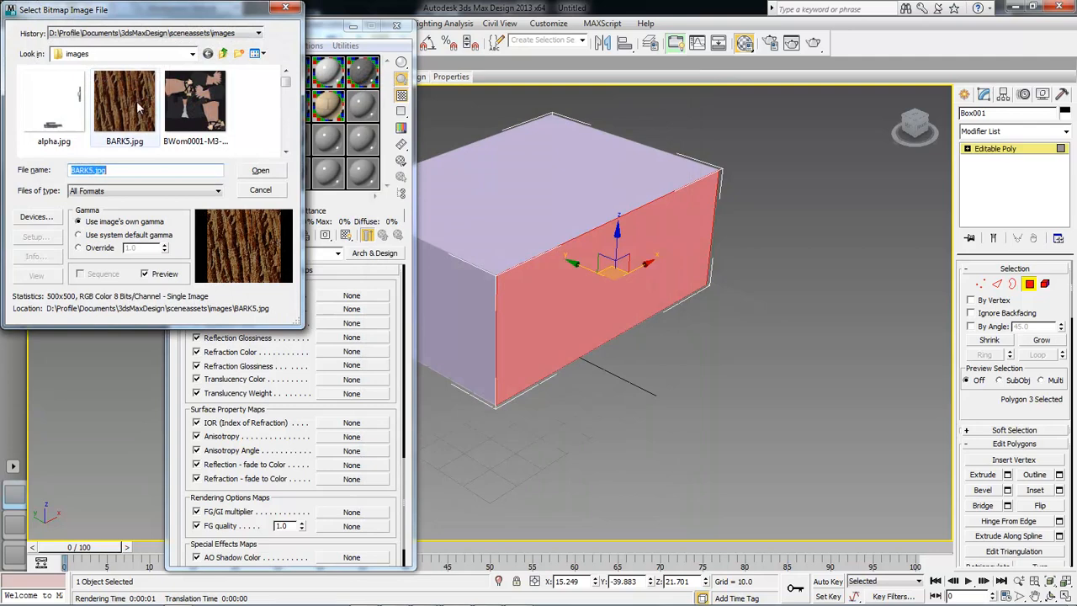
left_click(124, 101)
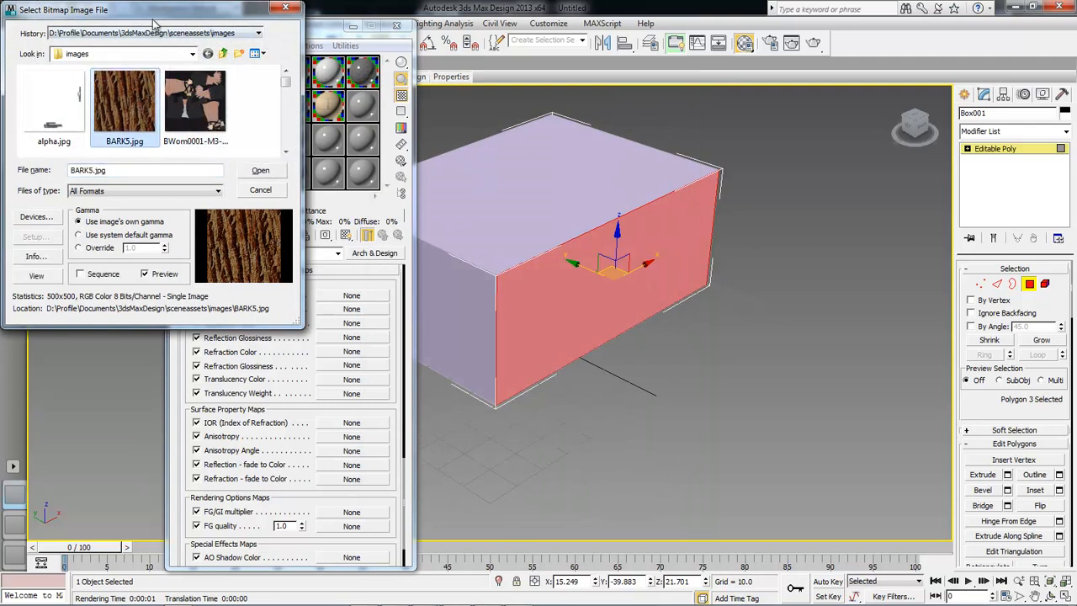
left_click_drag(151, 10, 218, 15)
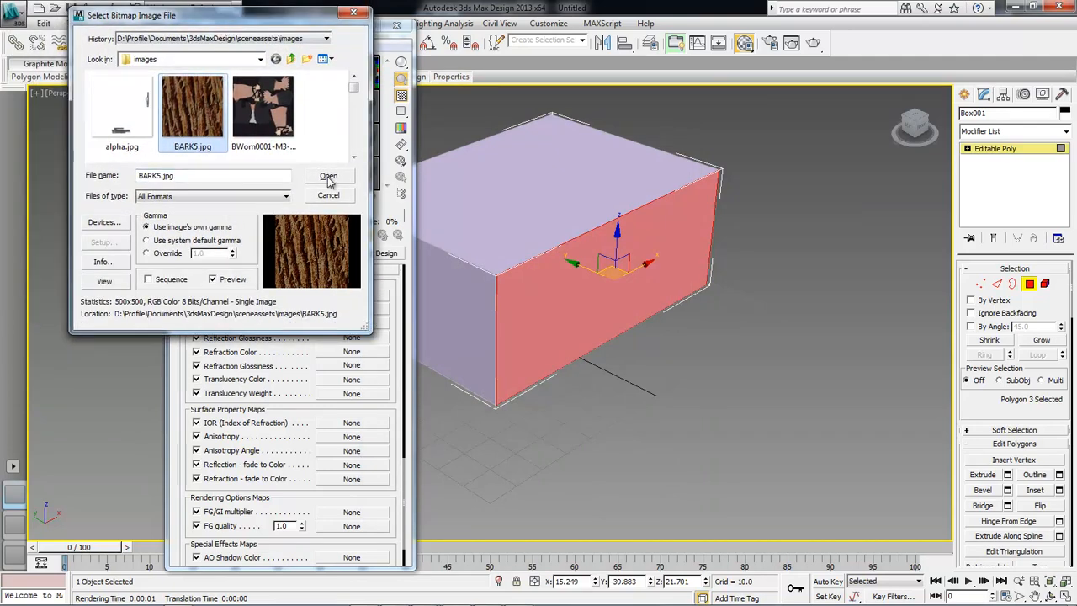
left_click(328, 176)
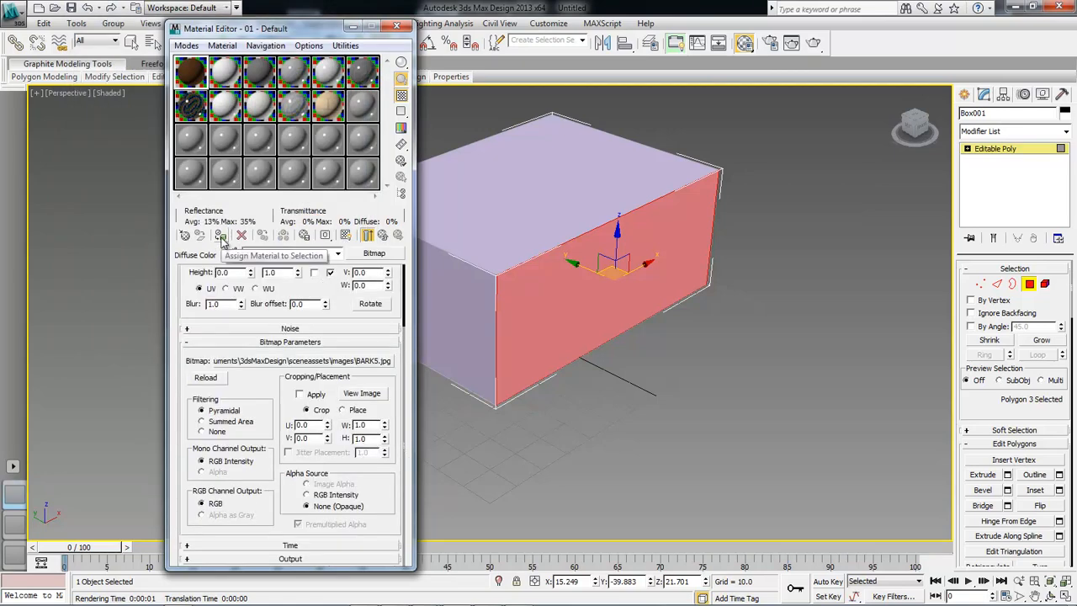
Assign the bark material to the selected face and render the Perspective view.
left_click(218, 235)
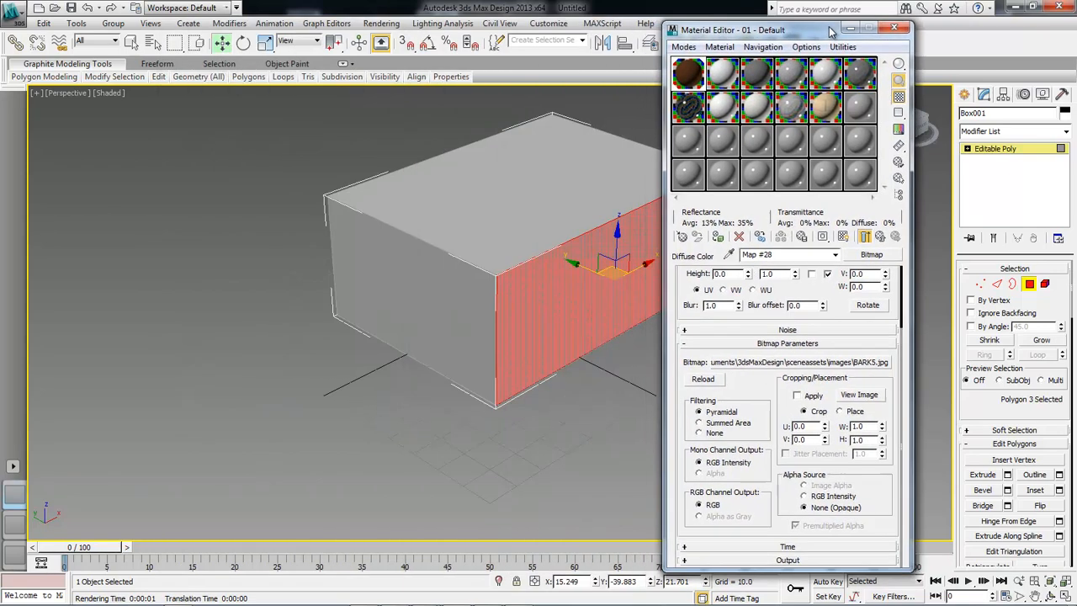
left_click_drag(731, 30, 792, 30)
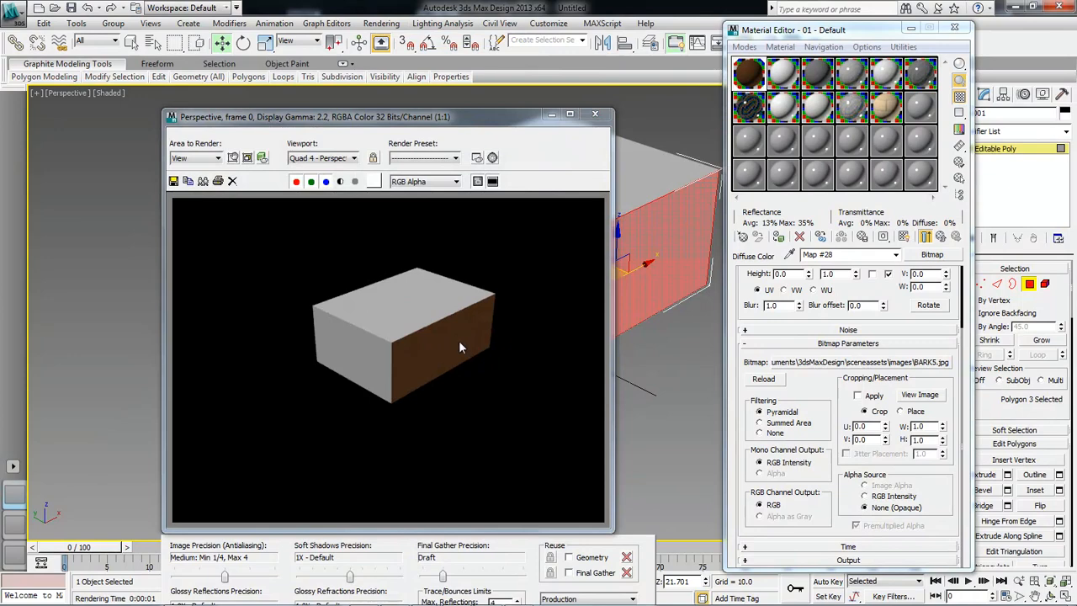
mouse_move(429, 348)
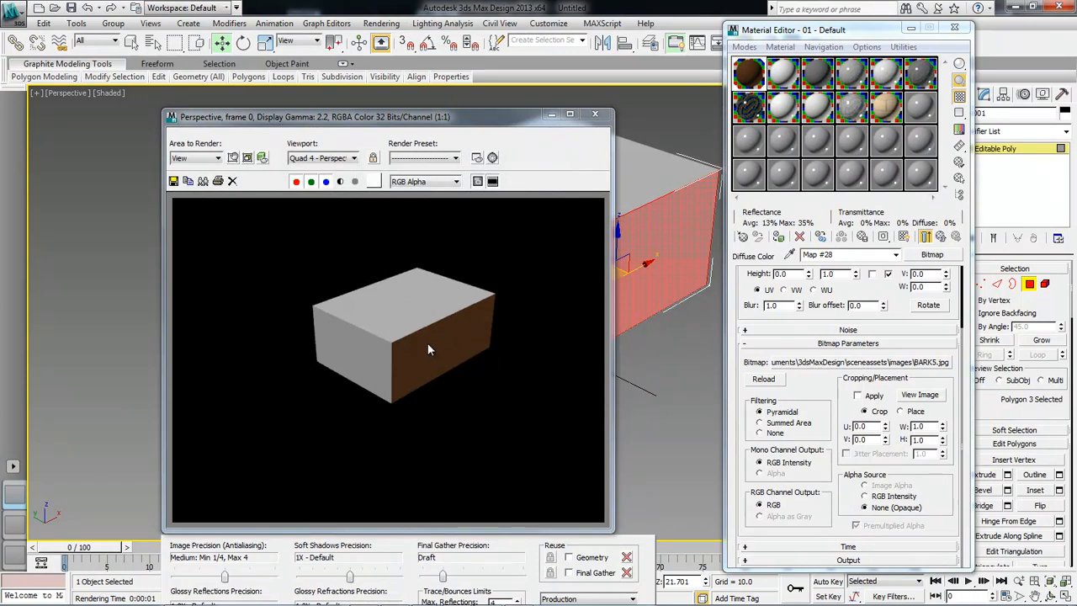